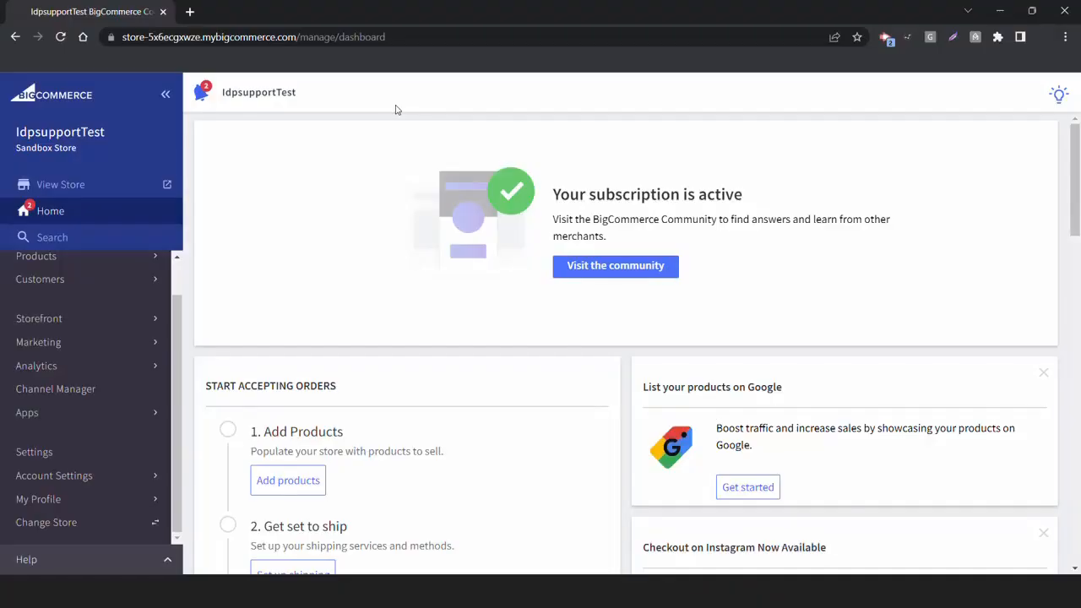
pyautogui.moveTo(319, 186)
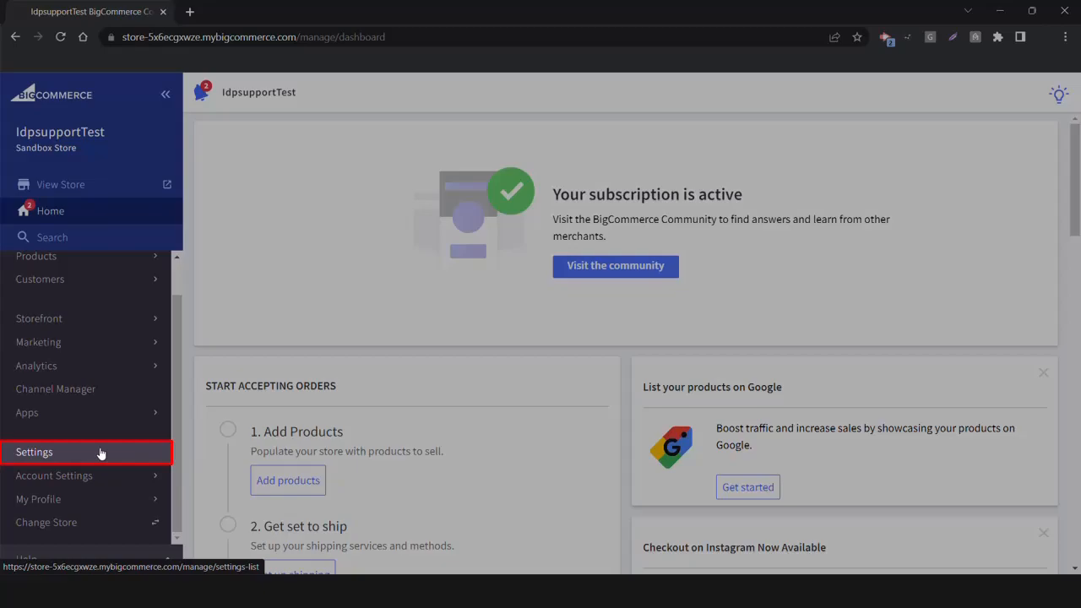
# Step: Go to the store's Settings and choose API accounts under the API section
pyautogui.click(33, 452)
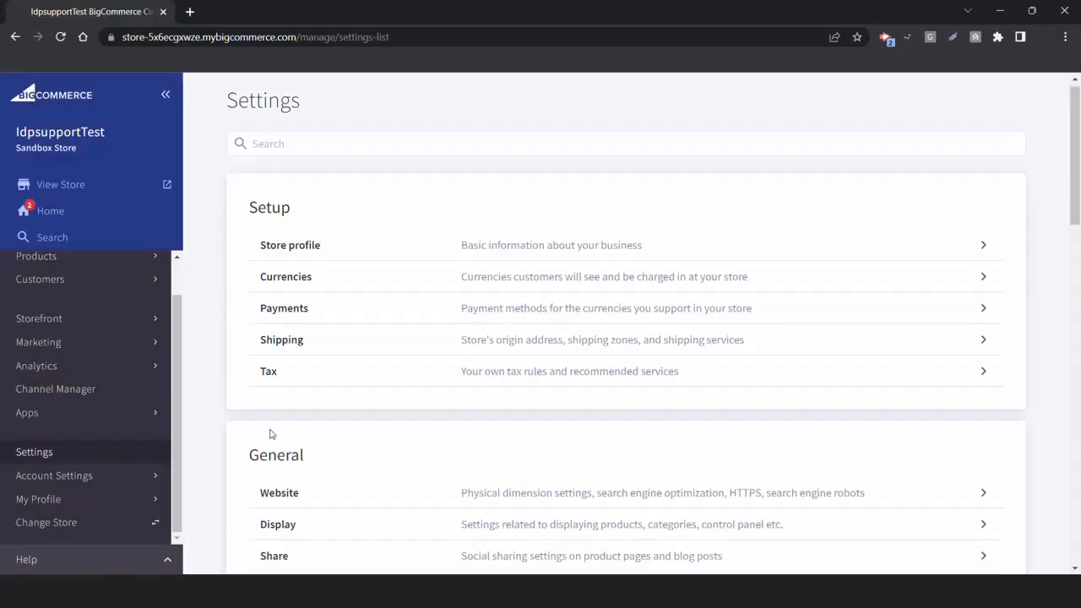
pyautogui.scroll(-3)
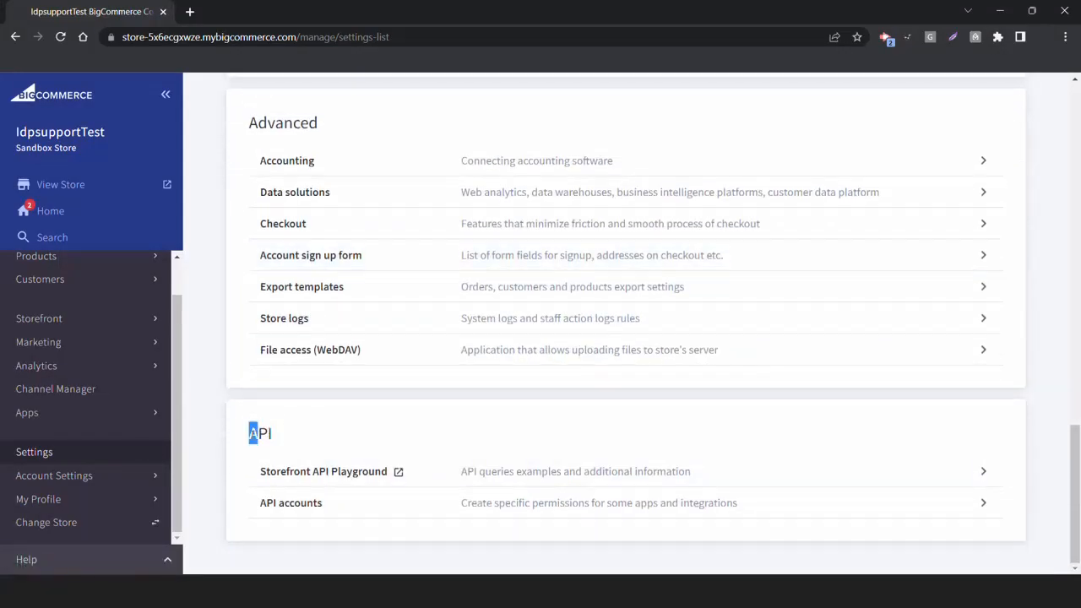
pyautogui.click(290, 502)
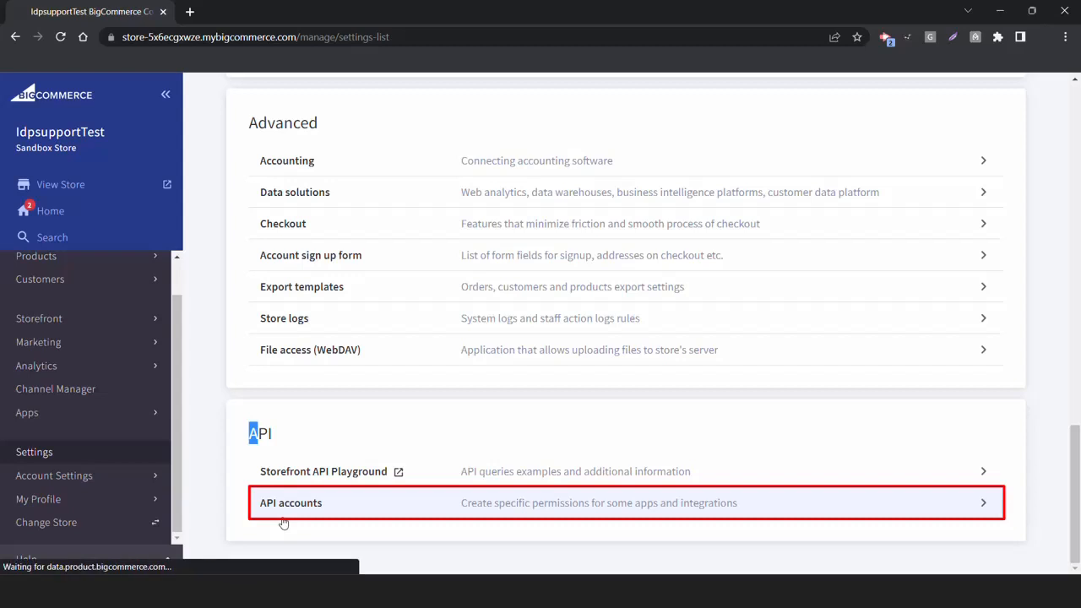
# Step: Start a new API account and name it demostore
pyautogui.click(291, 503)
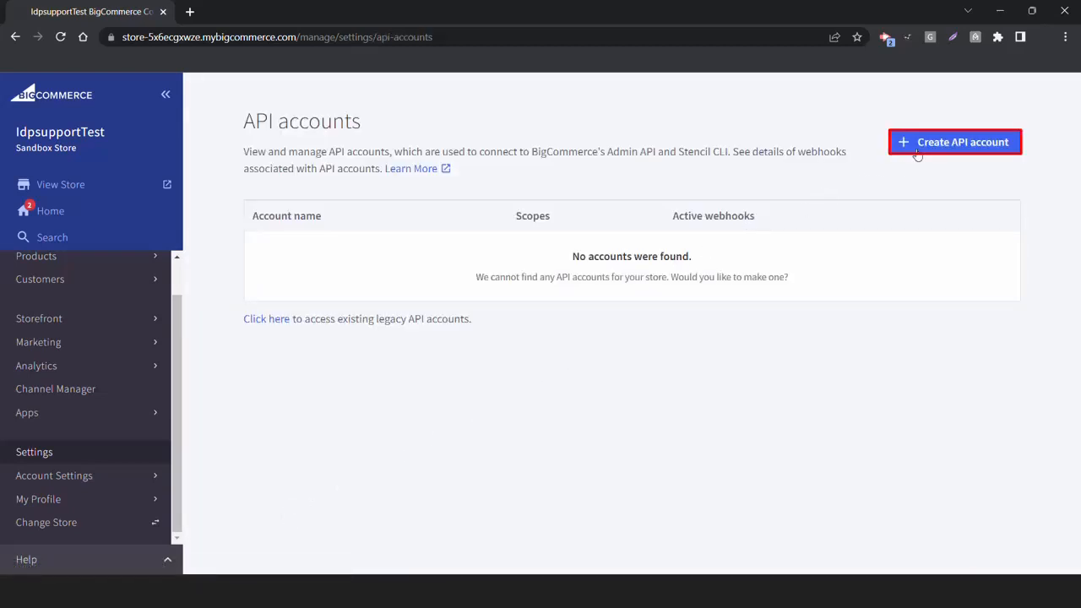
pyautogui.click(954, 141)
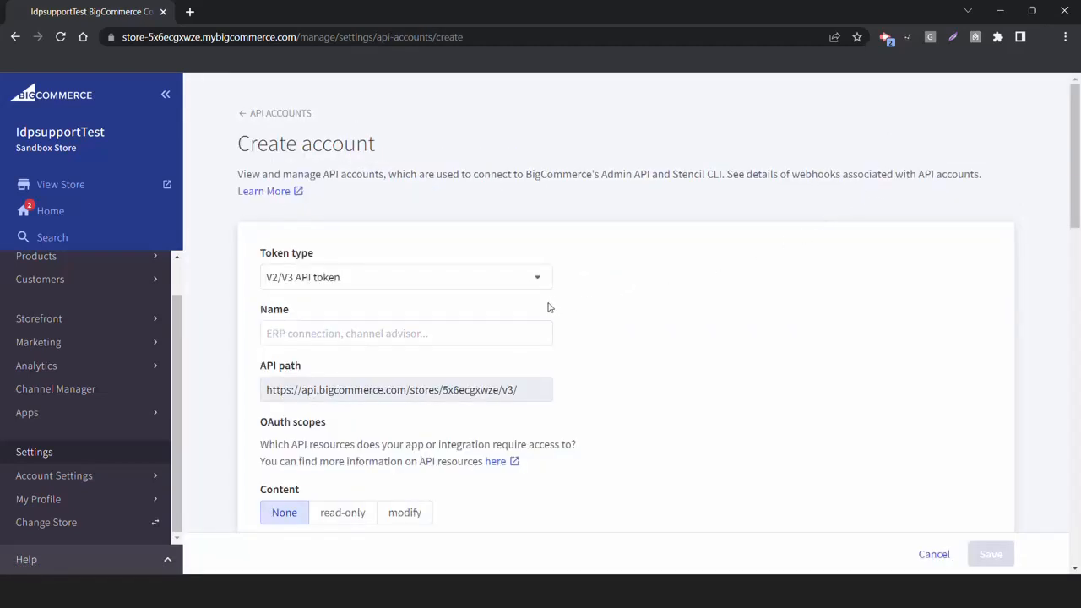
pyautogui.click(405, 277)
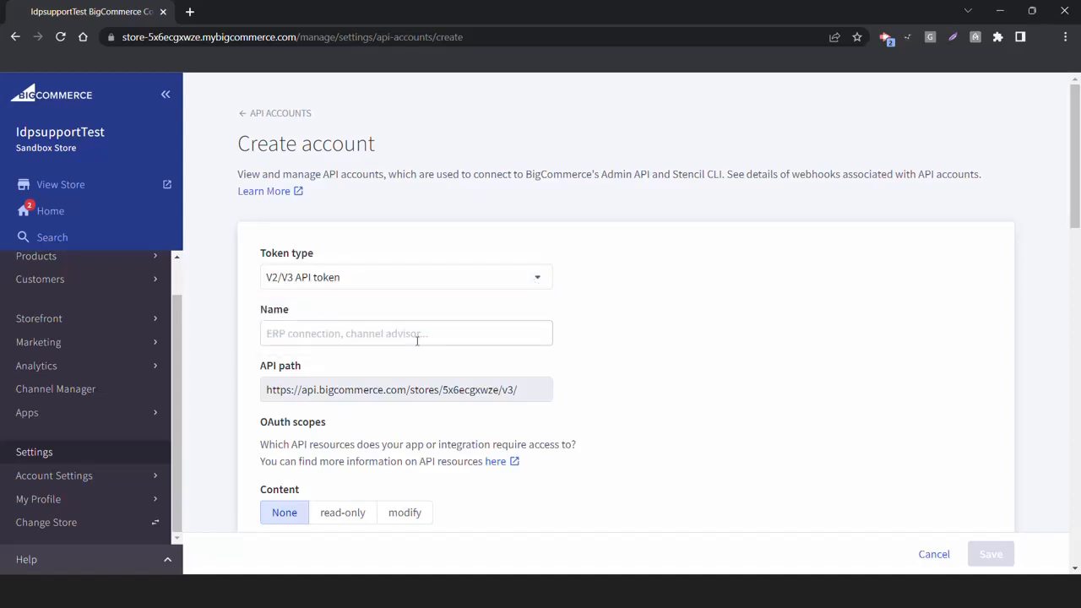
pyautogui.write('demostore')
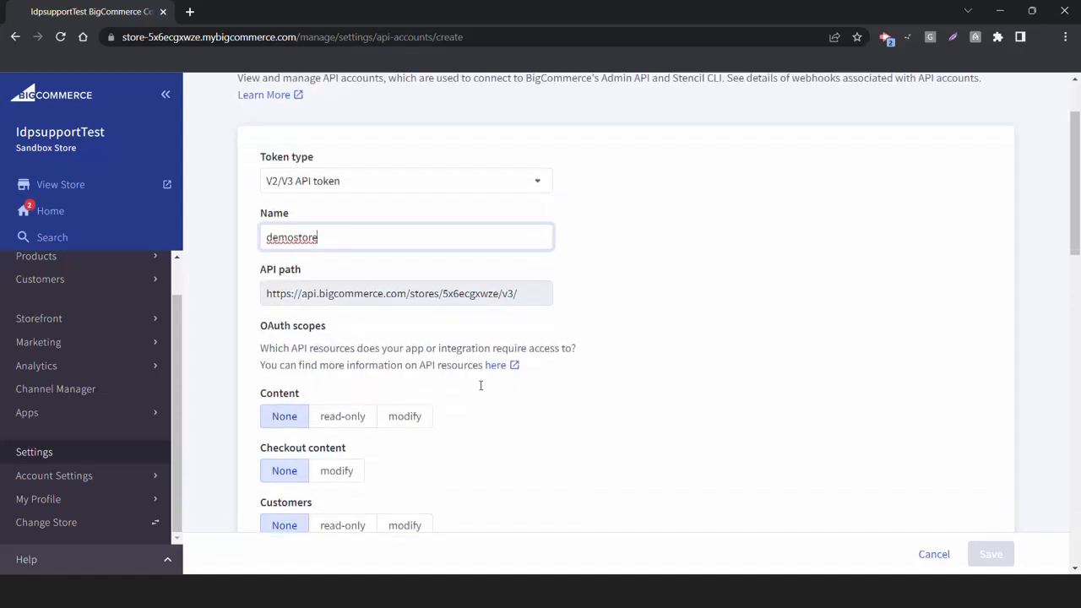
# Step: Grant Customers modify and Customers login scopes, then save the demostore account
pyautogui.scroll(-3)
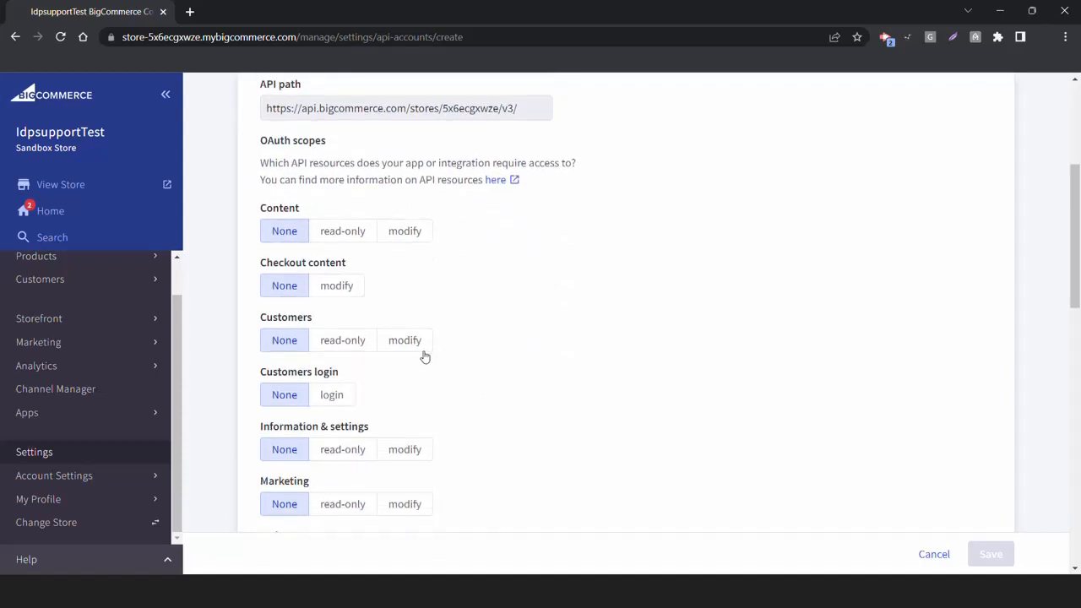
pyautogui.click(405, 340)
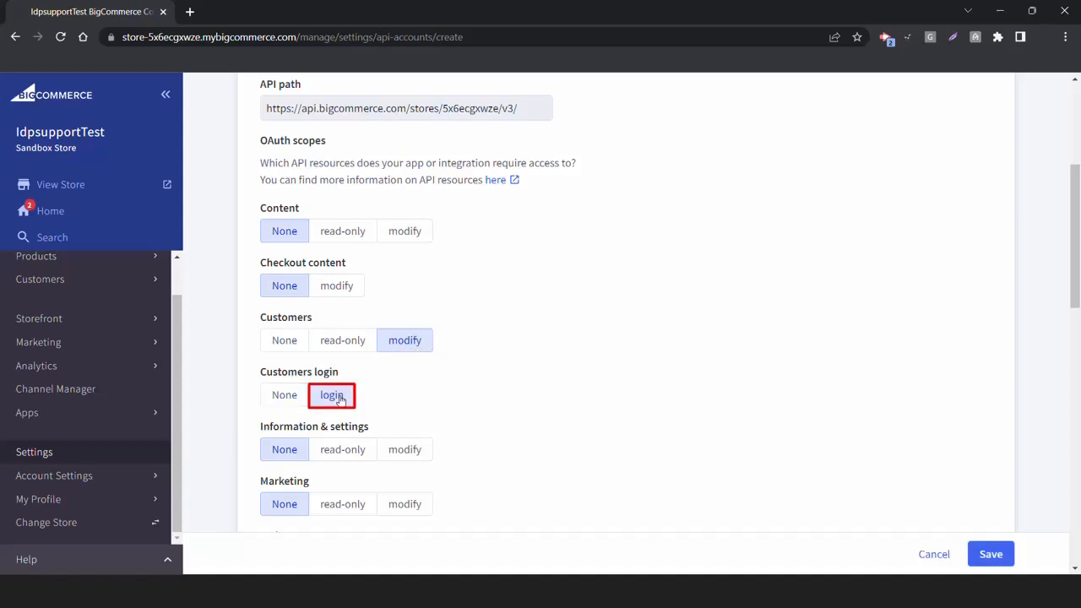
pyautogui.click(331, 395)
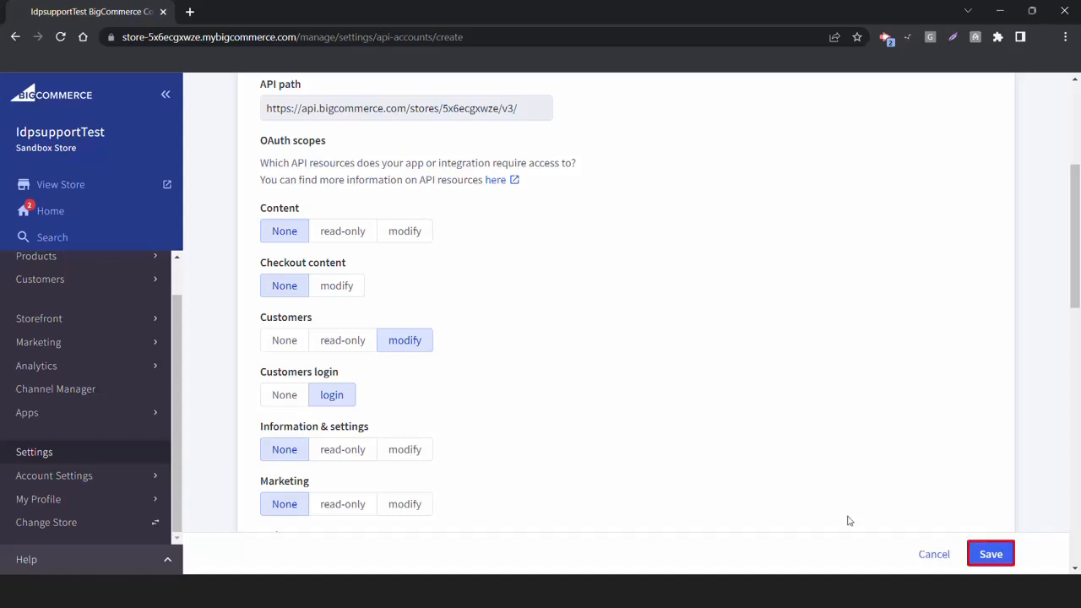
pyautogui.click(991, 554)
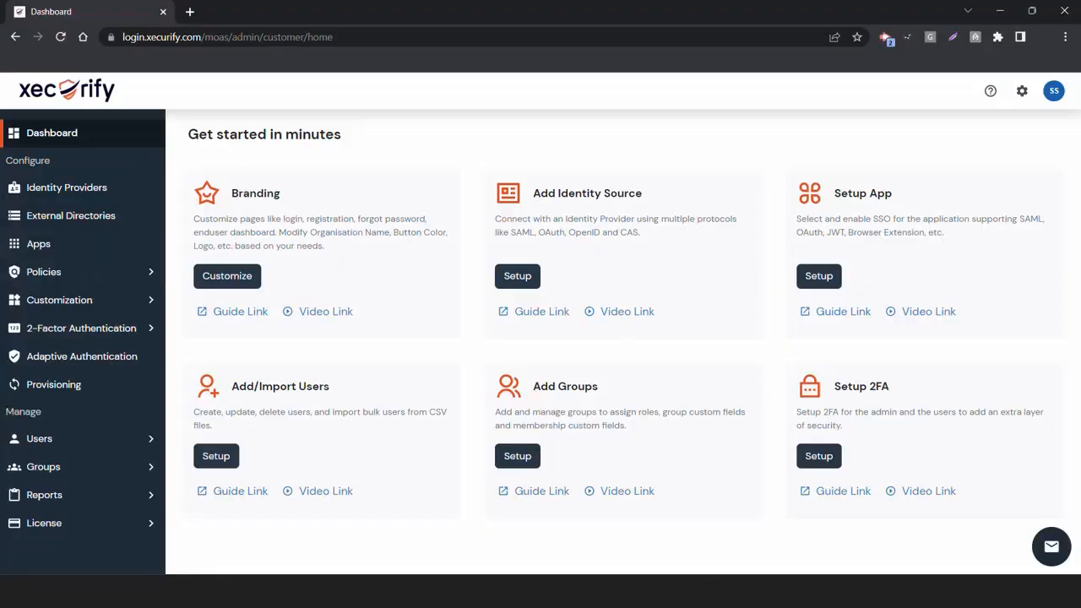
pyautogui.moveTo(110, 132)
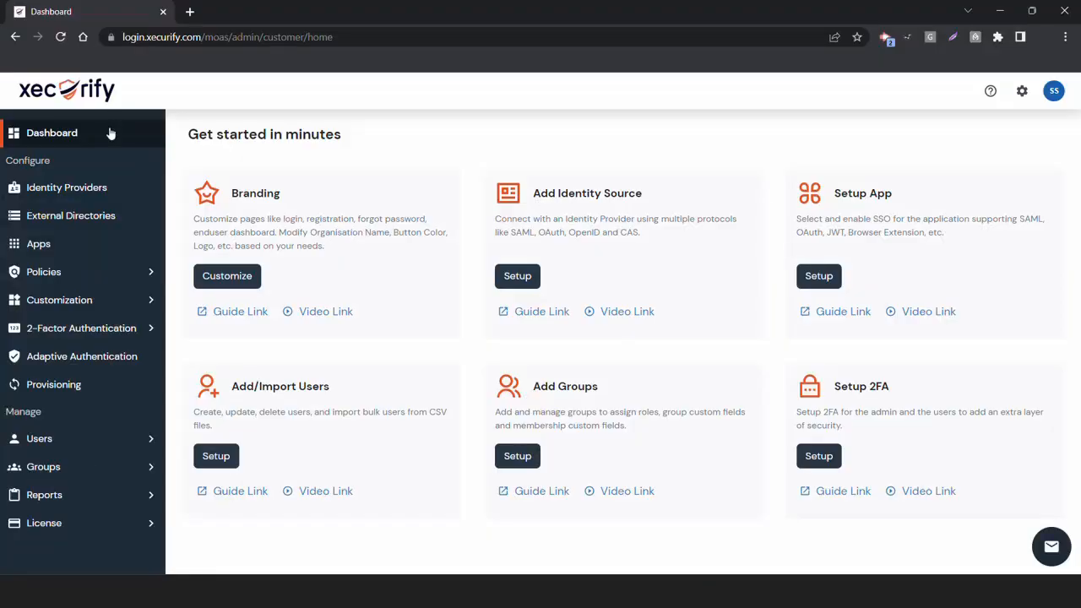
# Step: From Apps, begin adding a new application of type JWT
pyautogui.click(38, 243)
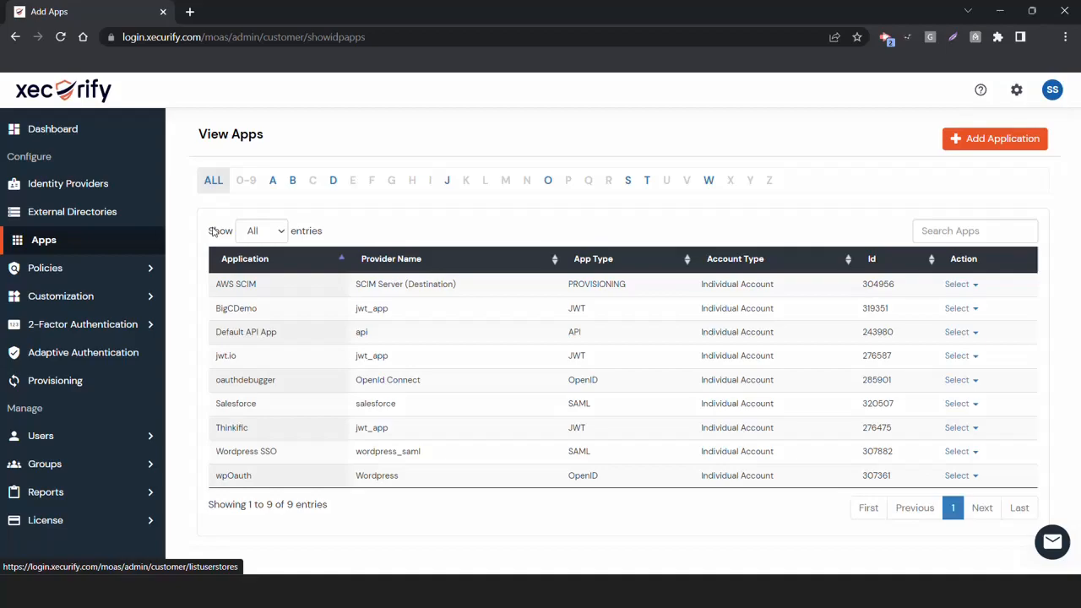
pyautogui.click(995, 138)
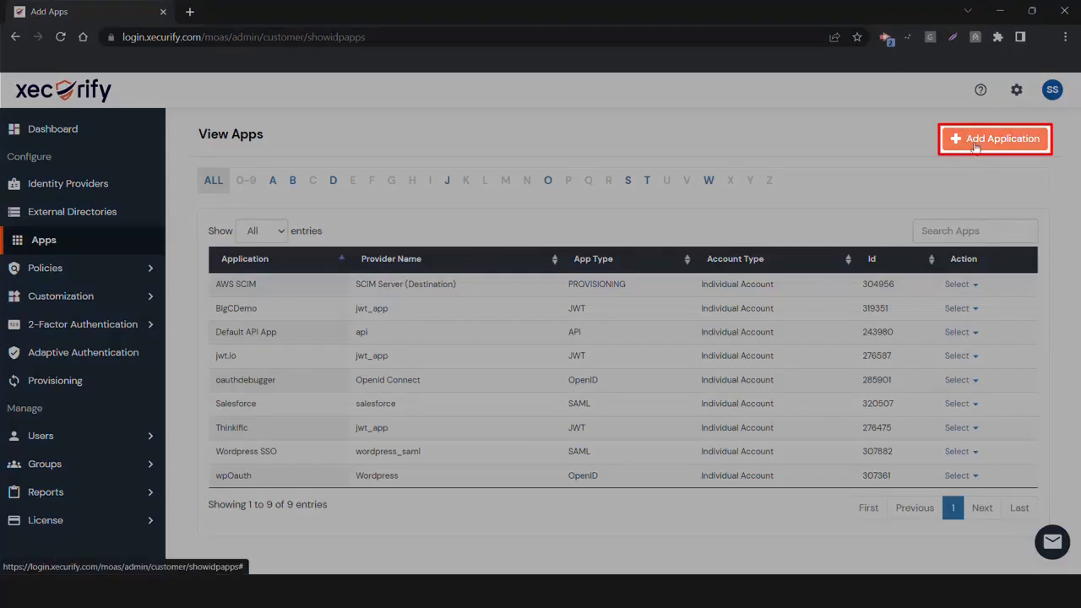
pyautogui.click(995, 139)
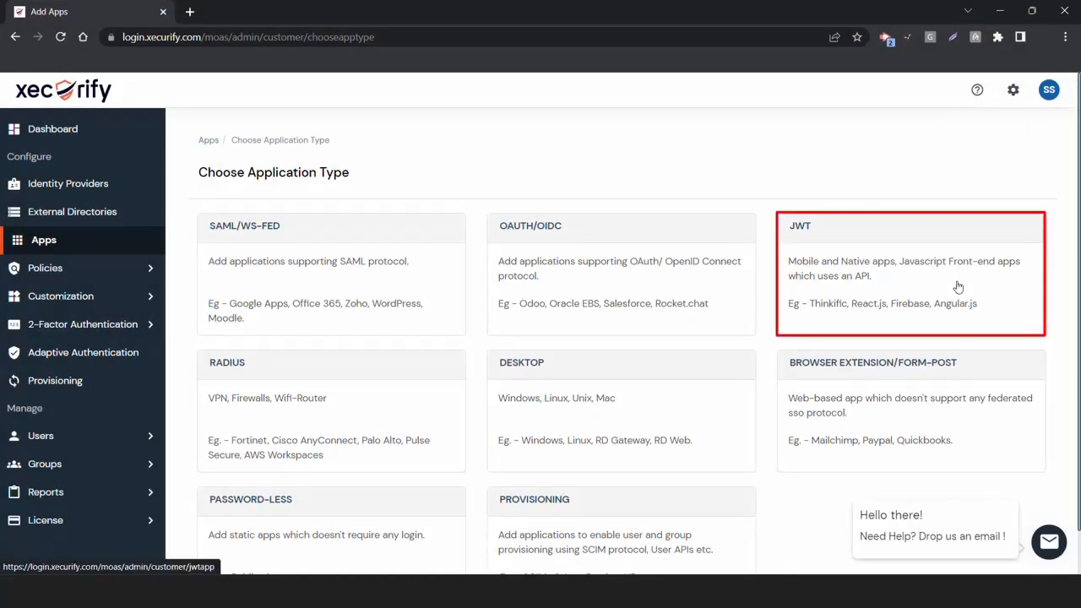
# Step: Pick the BigCommerce JWT app so its Add App form is ready for a name
pyautogui.click(911, 270)
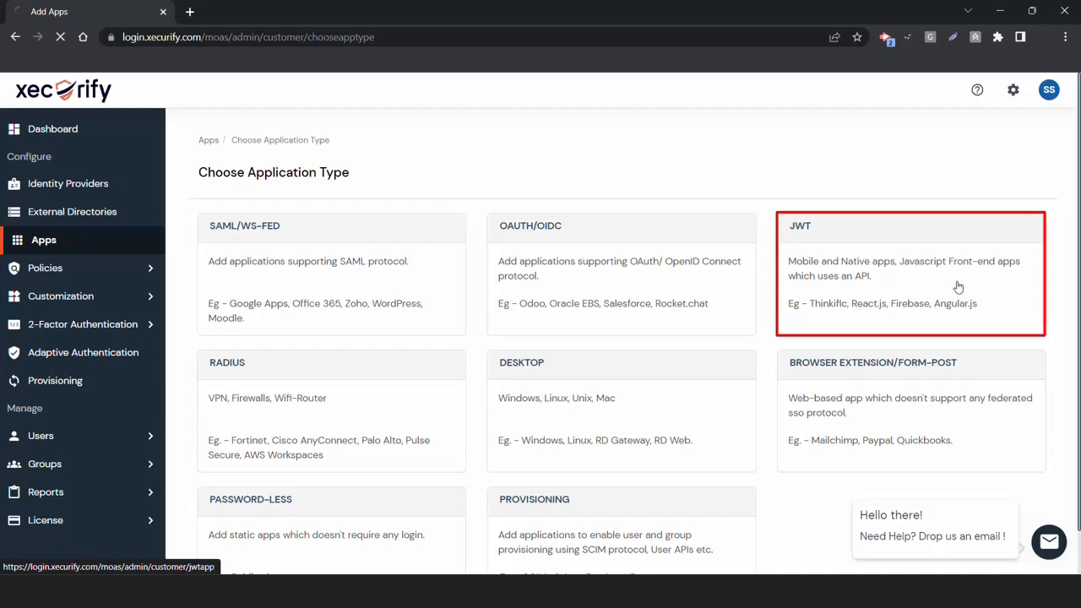
pyautogui.click(911, 271)
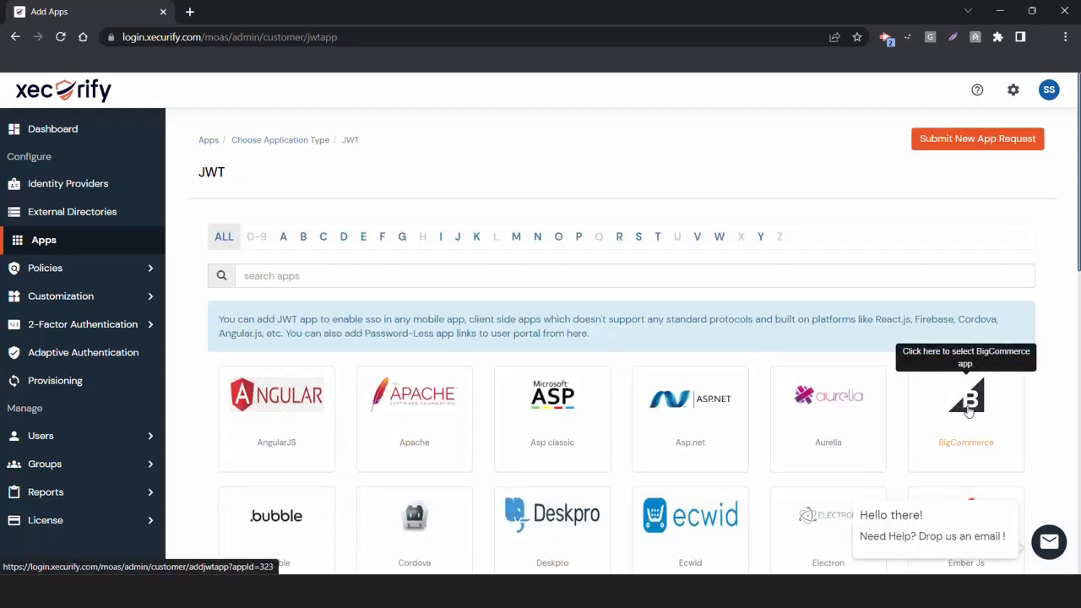
pyautogui.click(967, 397)
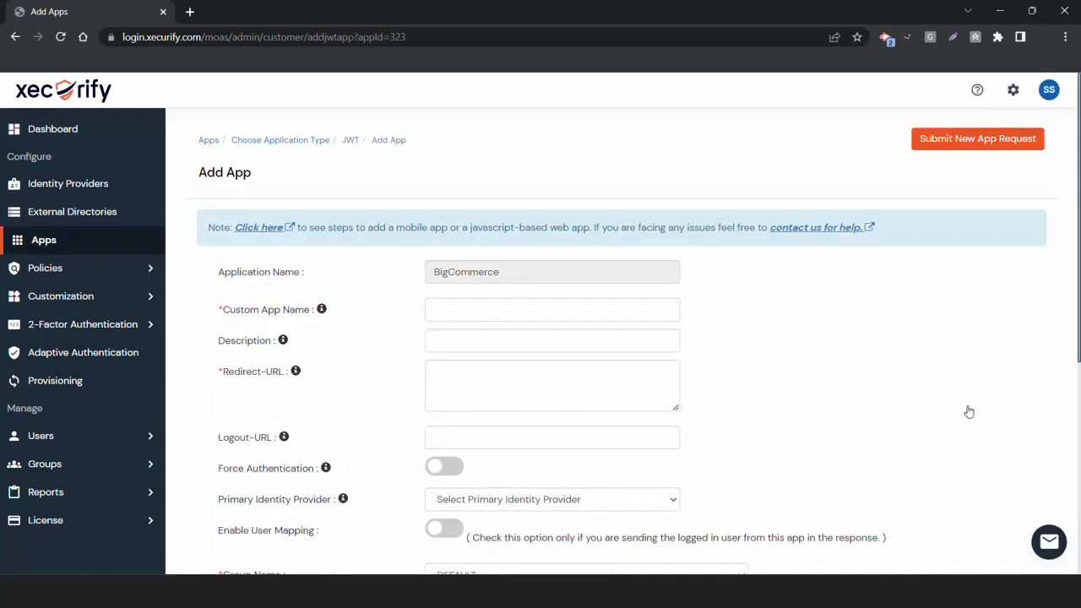
# Step: Name the app BigC_demo with redirect URL /login/token/ and logout URL /login.php?action=logout on the storefront
pyautogui.write('BigC_demo')
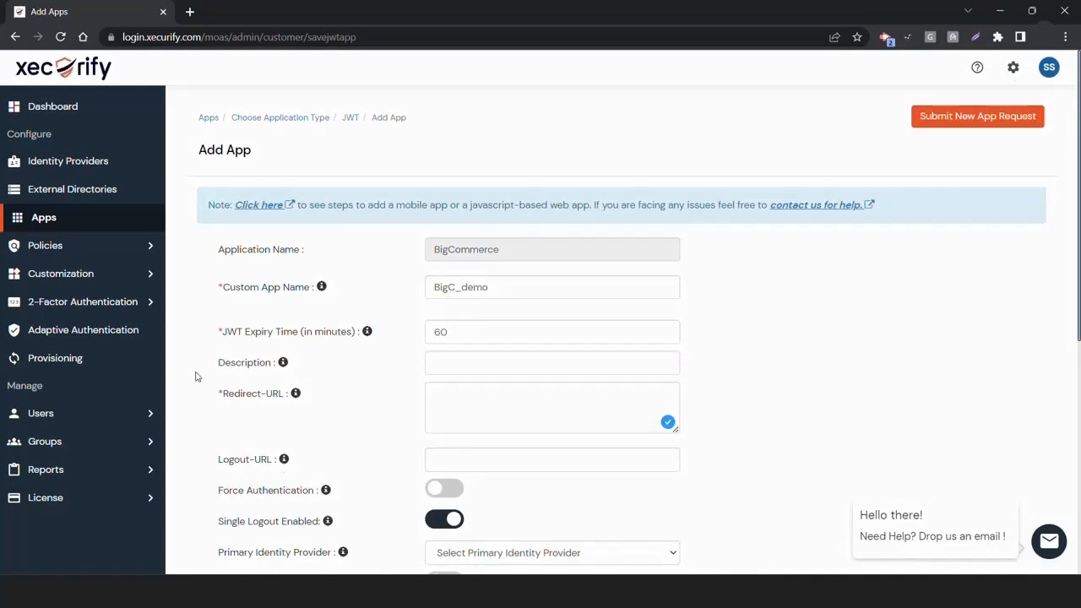
pyautogui.click(551, 407)
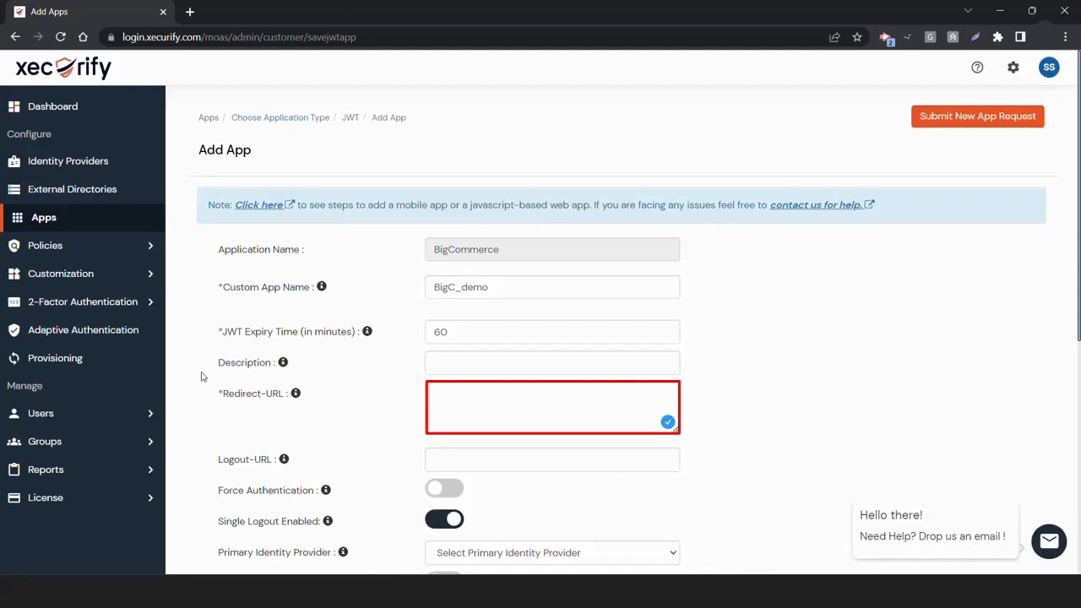
pyautogui.write('https://{storefront-url}/login/token/')
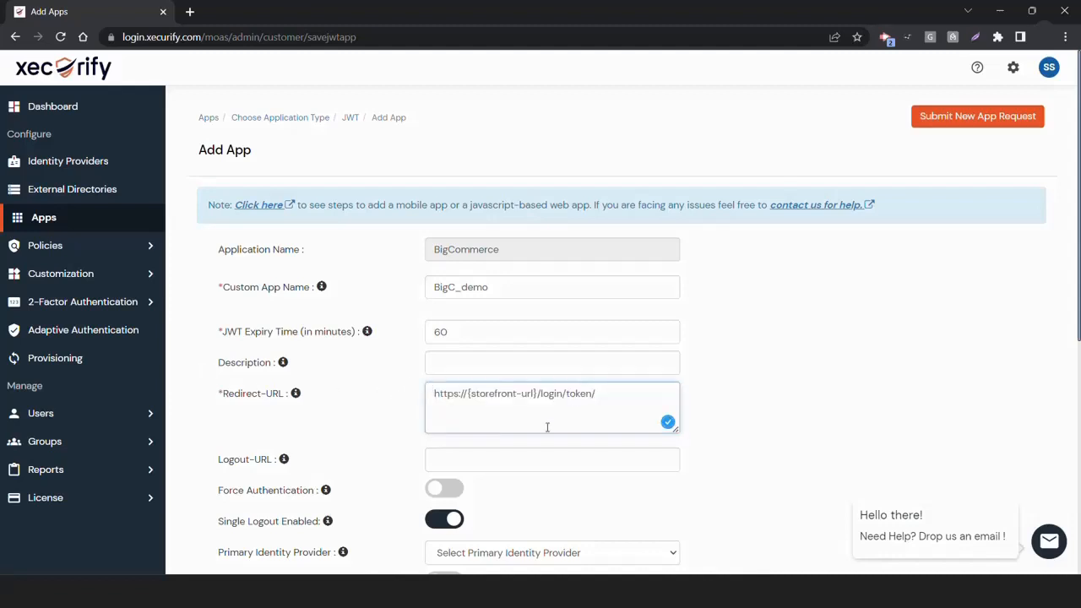
pyautogui.write('https://{storefront-url}/login.php?action=logout')
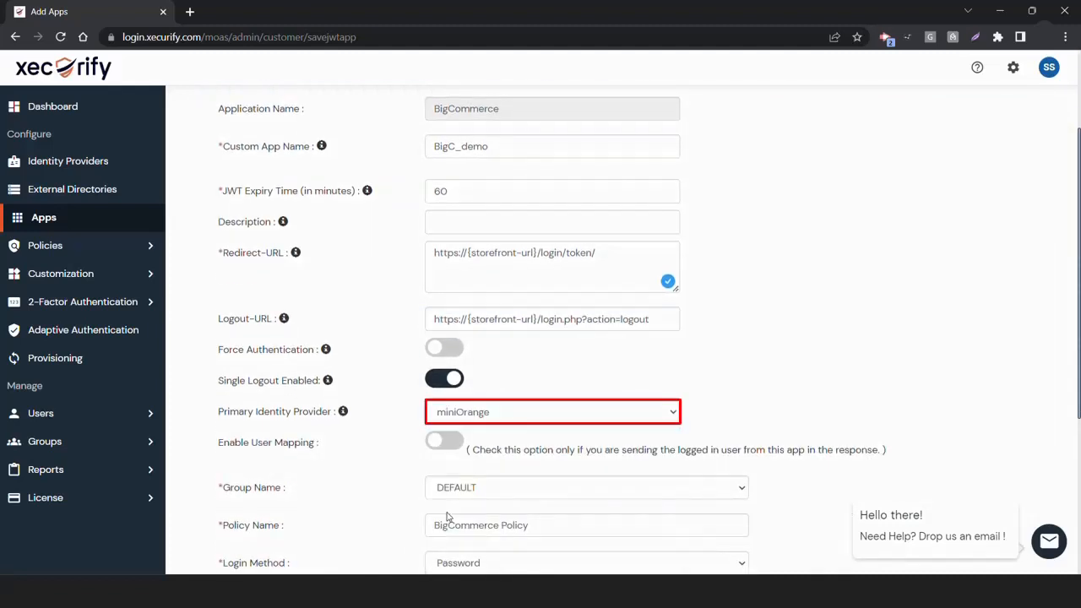
# Step: Keep miniOrange as primary identity provider and save the BigC_demo app
pyautogui.scroll(-3)
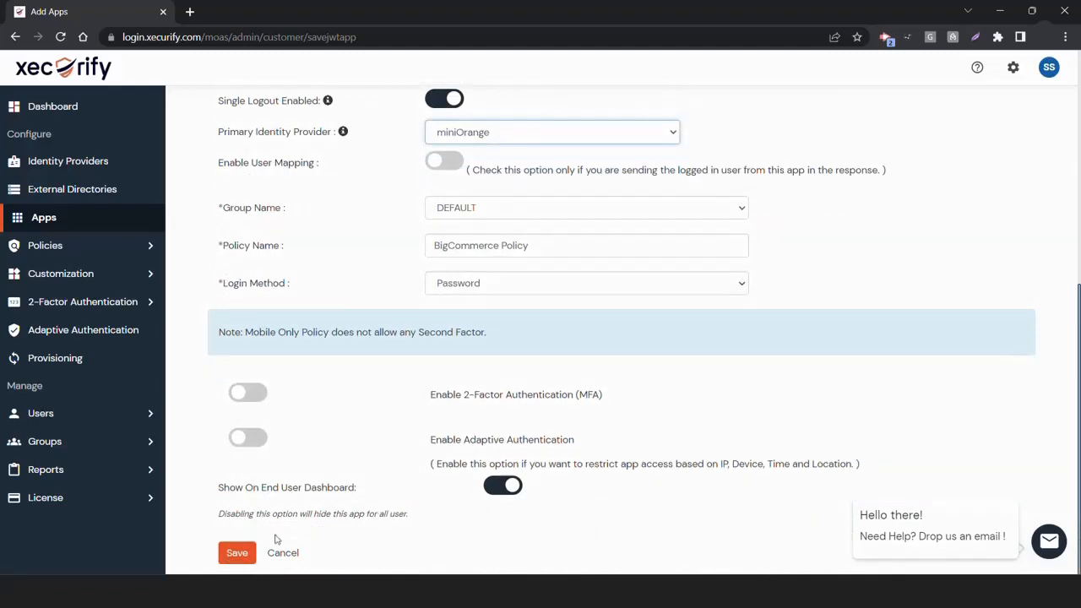
pyautogui.click(236, 553)
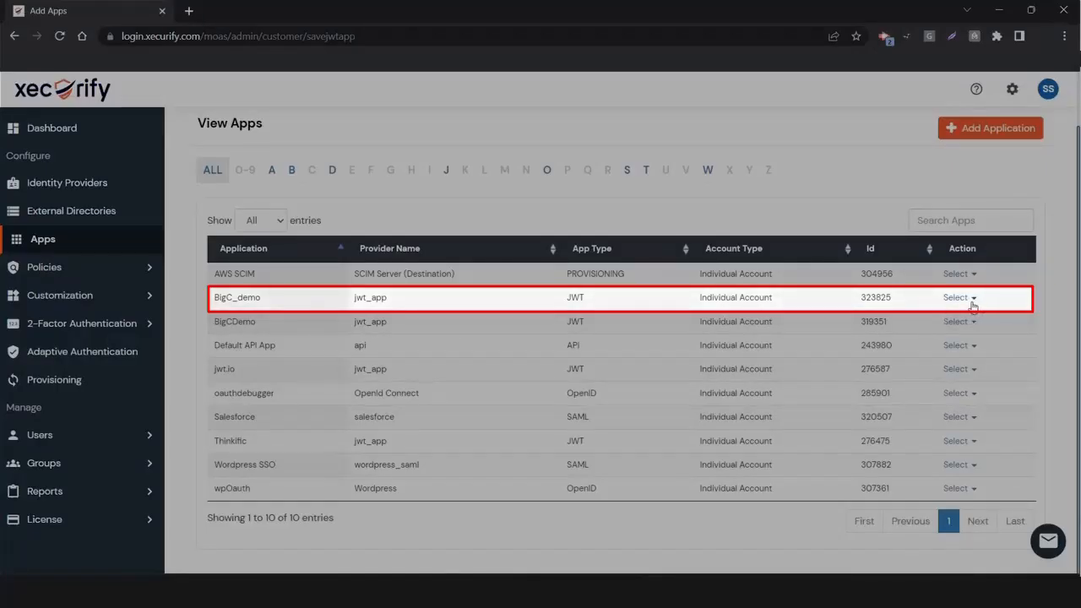
# Step: Edit BigC_demo and customize its client ID
pyautogui.click(959, 296)
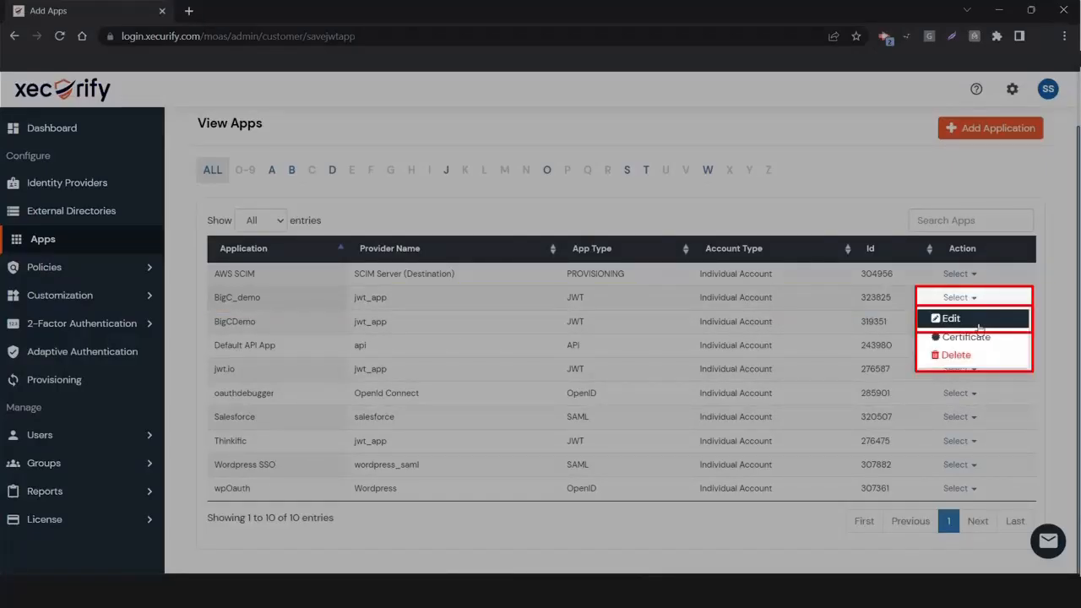
pyautogui.click(951, 318)
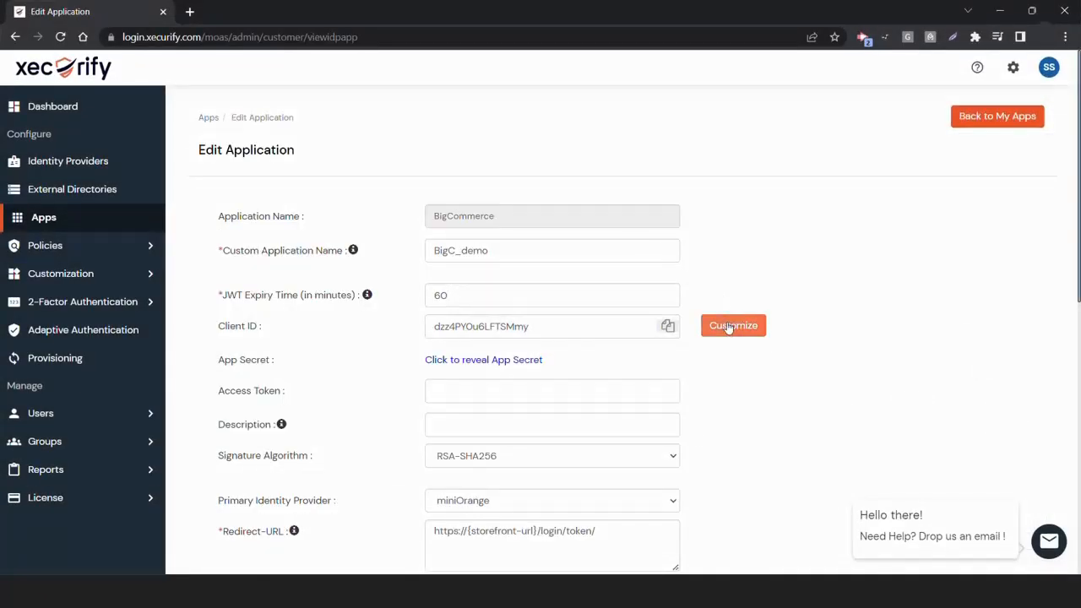
pyautogui.click(733, 325)
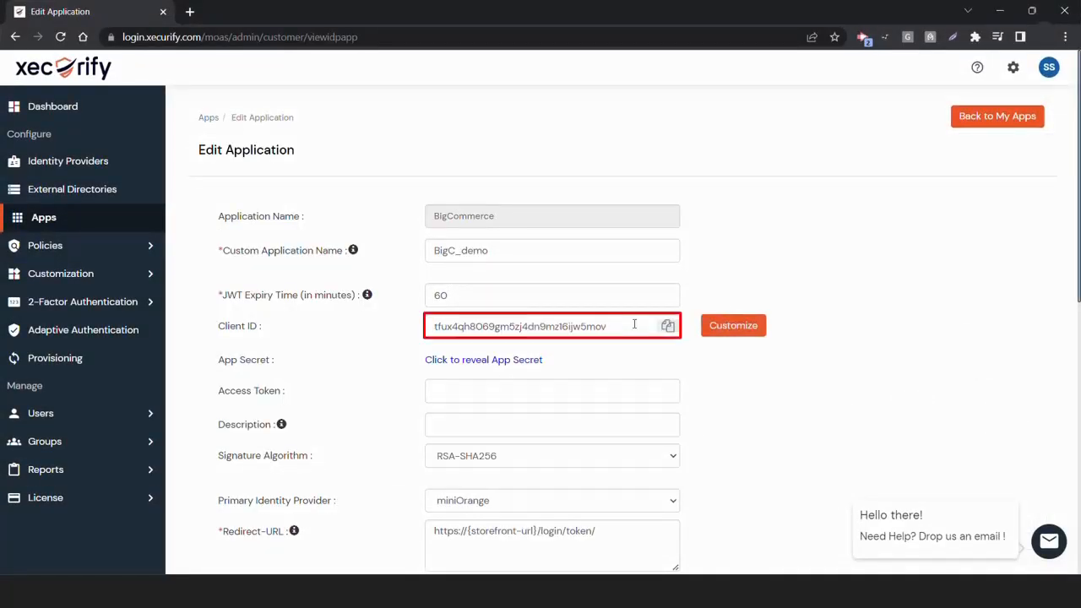
pyautogui.click(483, 359)
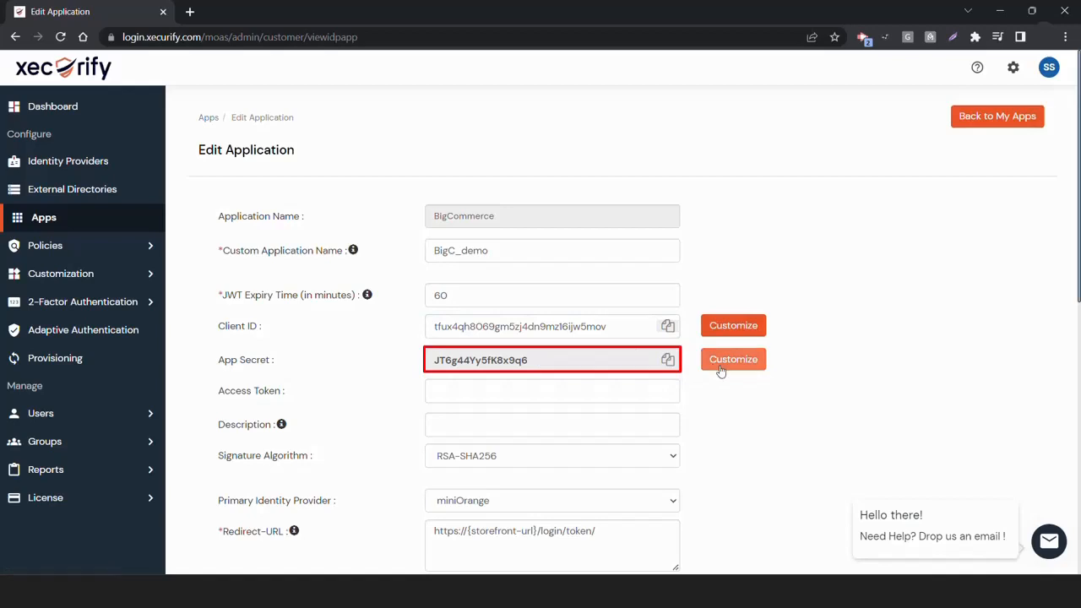
pyautogui.click(733, 359)
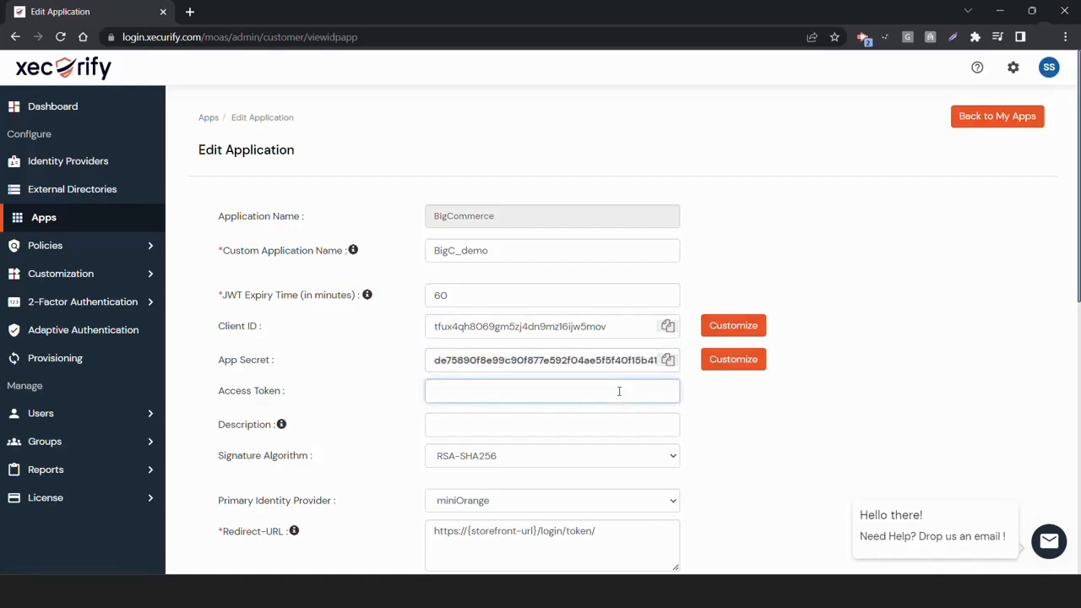
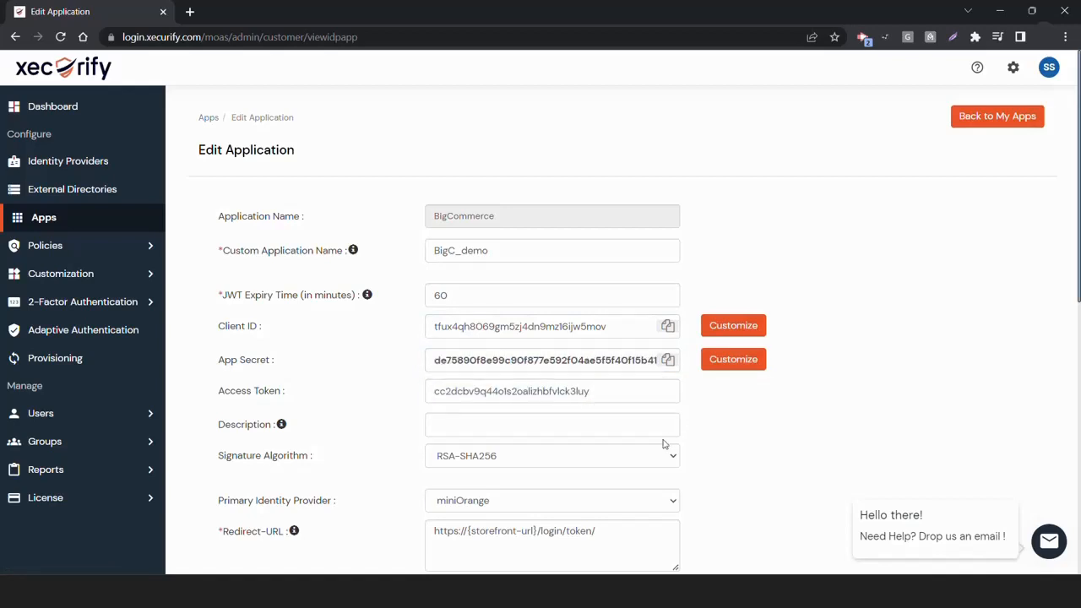
pyautogui.click(553, 456)
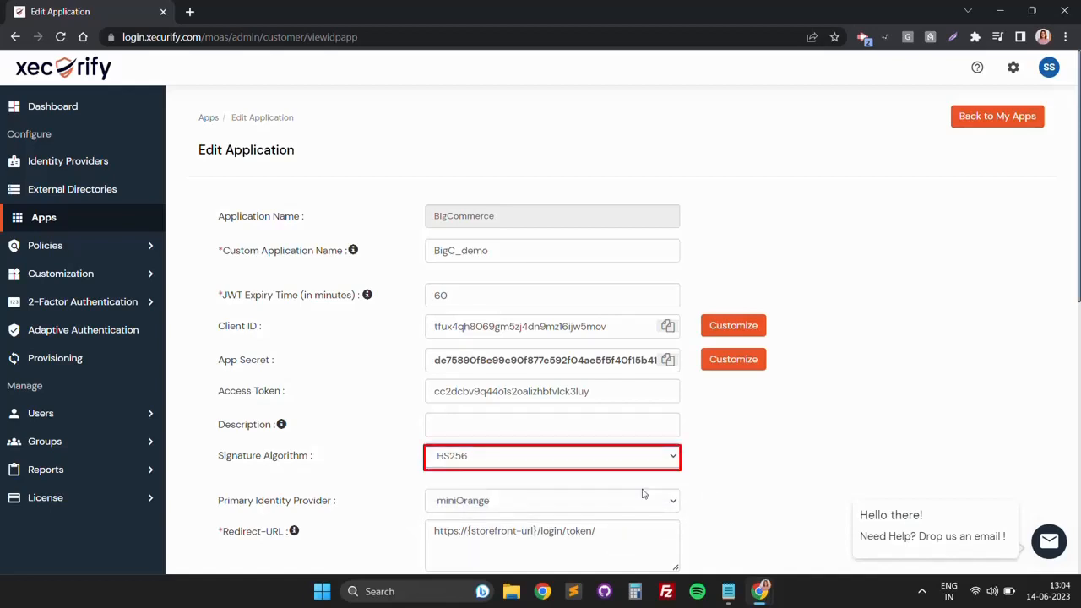
# Step: Add an empty attribute mapping row above the endpoints in BigC_demo's settings
pyautogui.scroll(-3)
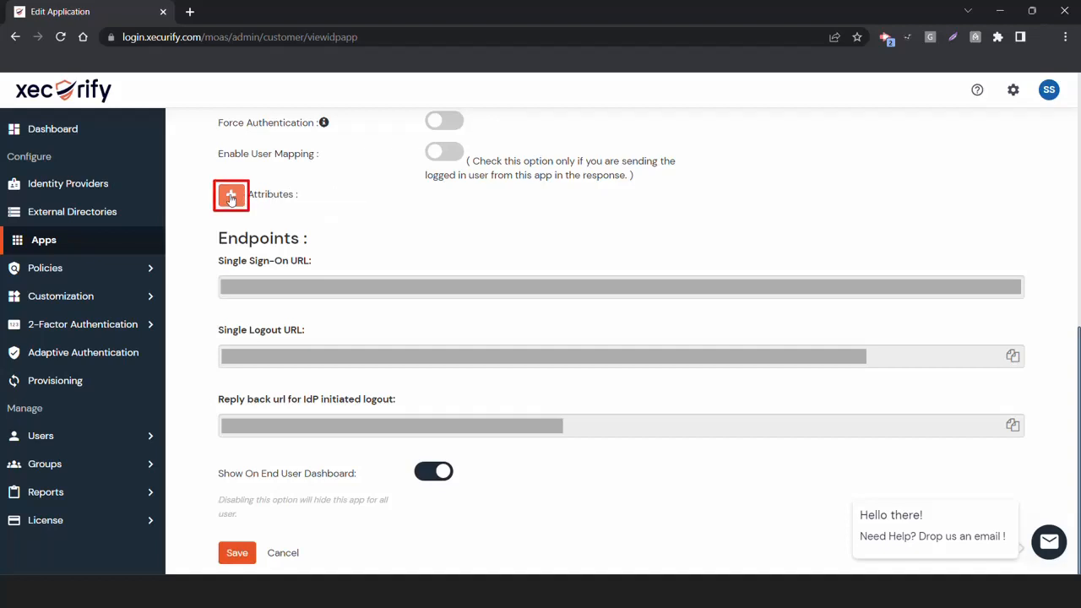
pyautogui.click(232, 195)
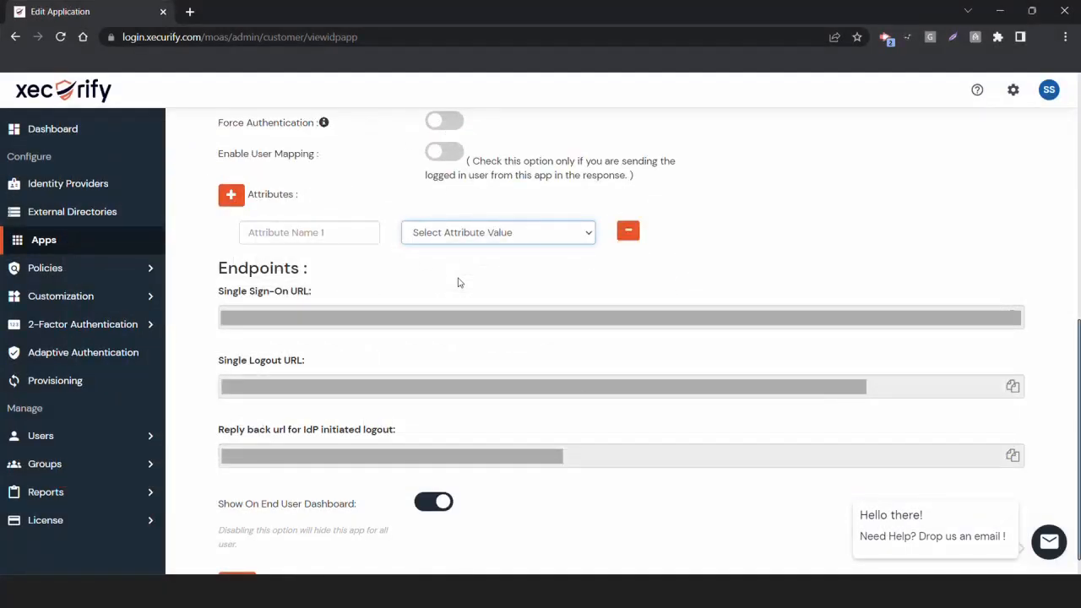
pyautogui.click(620, 317)
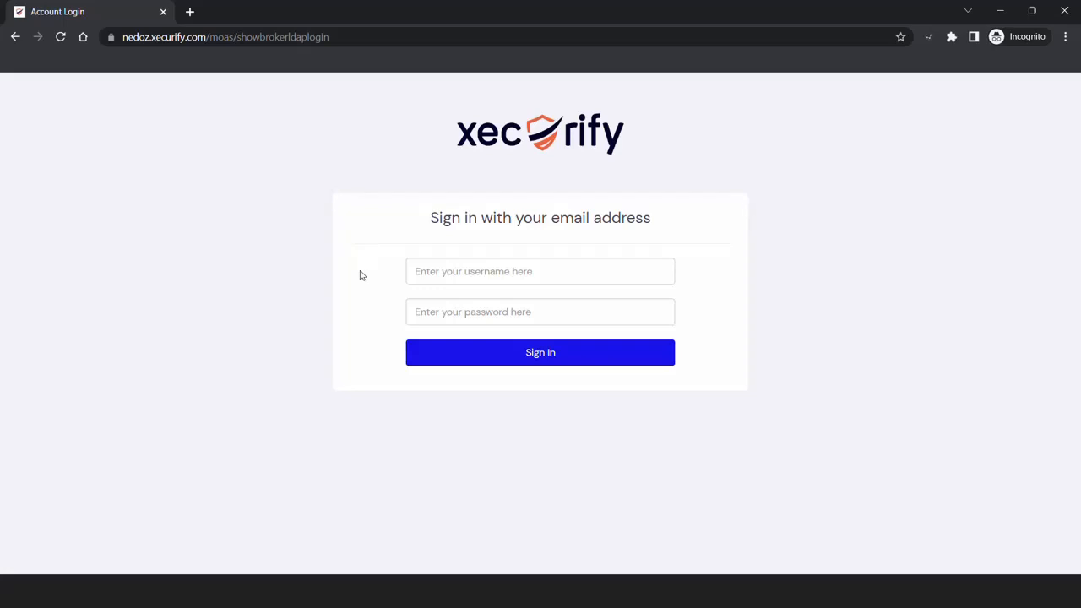
# Step: Sign in on the Xecurify login page to land on the storefront account's Orders page
pyautogui.click(541, 353)
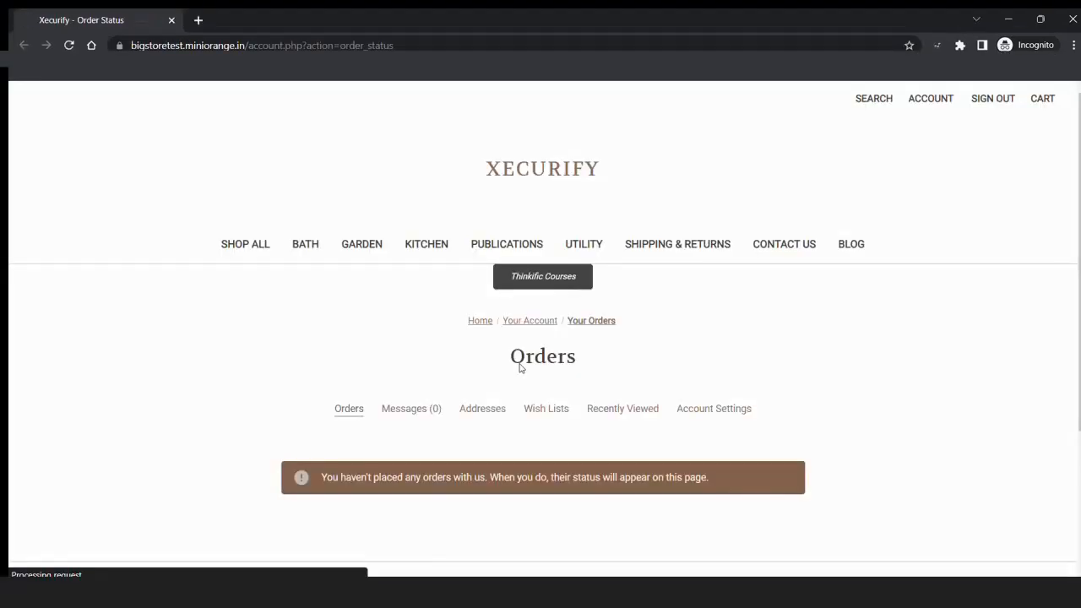